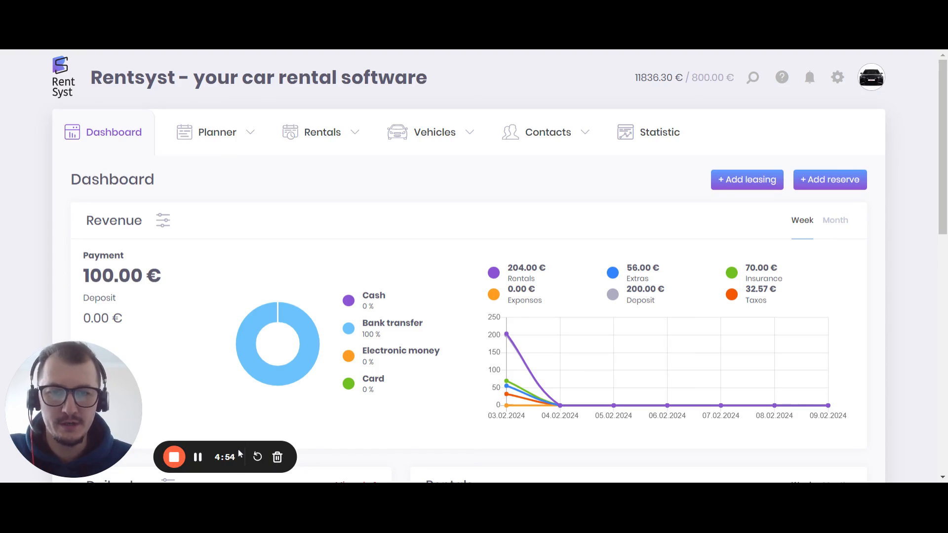
{"action": "mouse_move", "coordinate": [417, 208]}
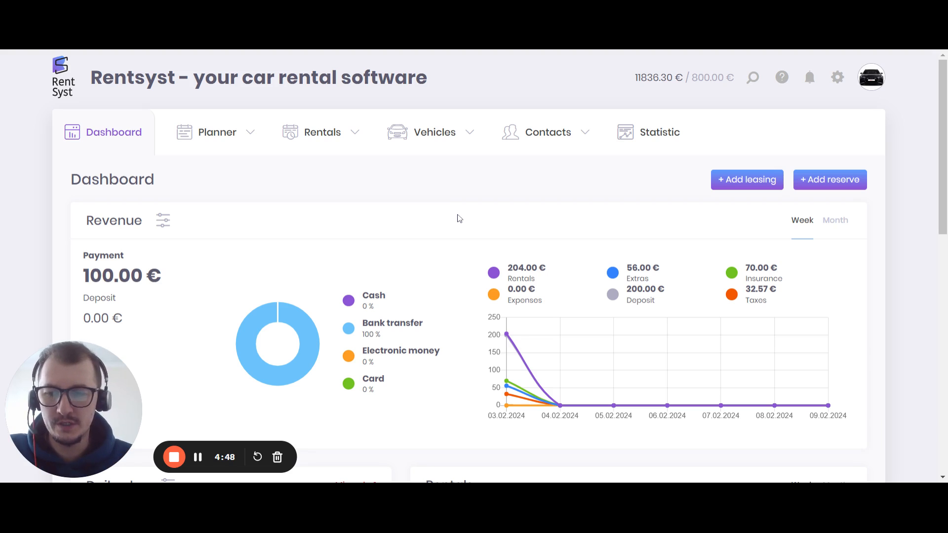
{"action": "mouse_move", "coordinate": [460, 208]}
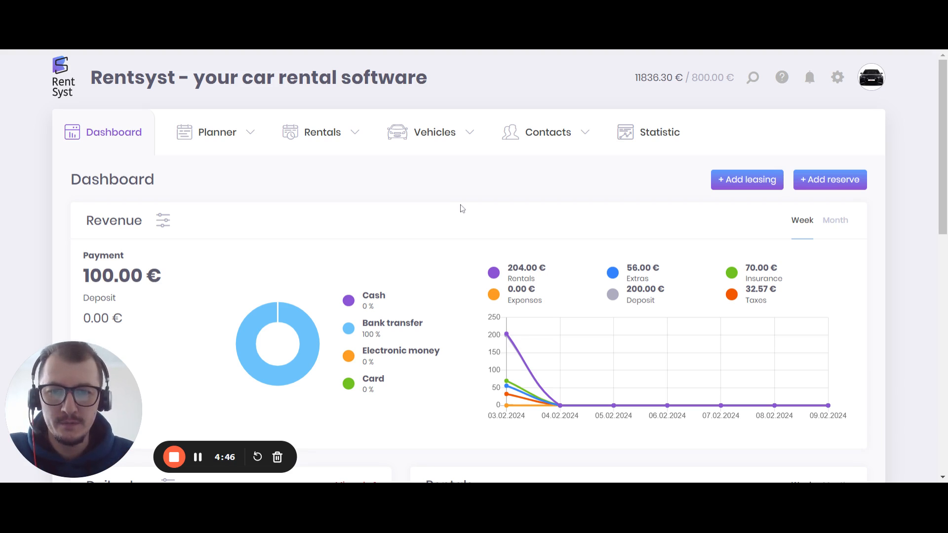
{"action": "mouse_move", "coordinate": [444, 53]}
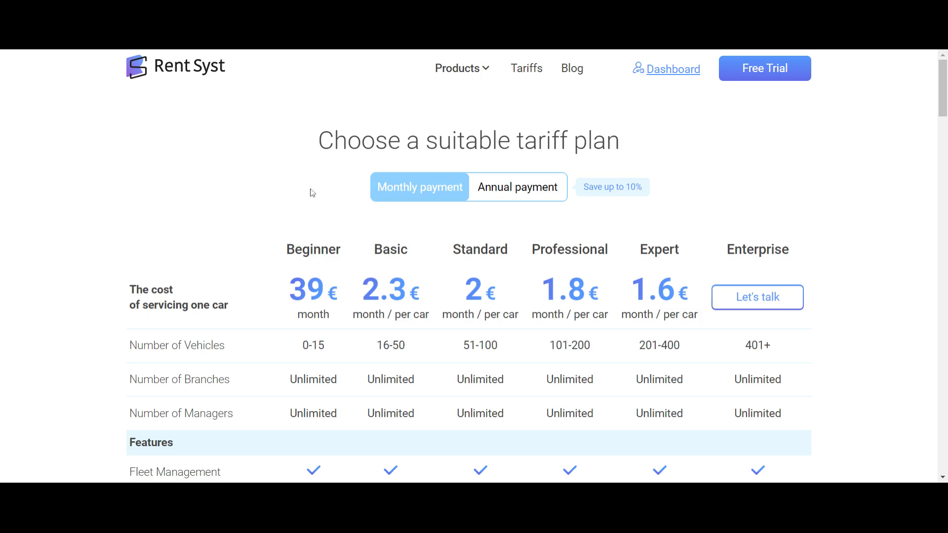
{"action": "scroll", "scroll_direction": "down", "scroll_amount": 3}
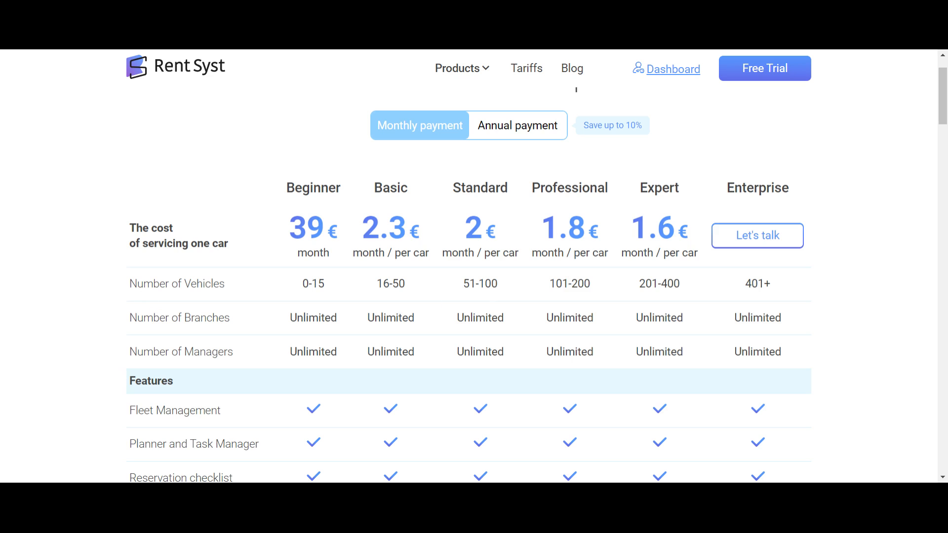
{"action": "double_click", "coordinate": [176, 284]}
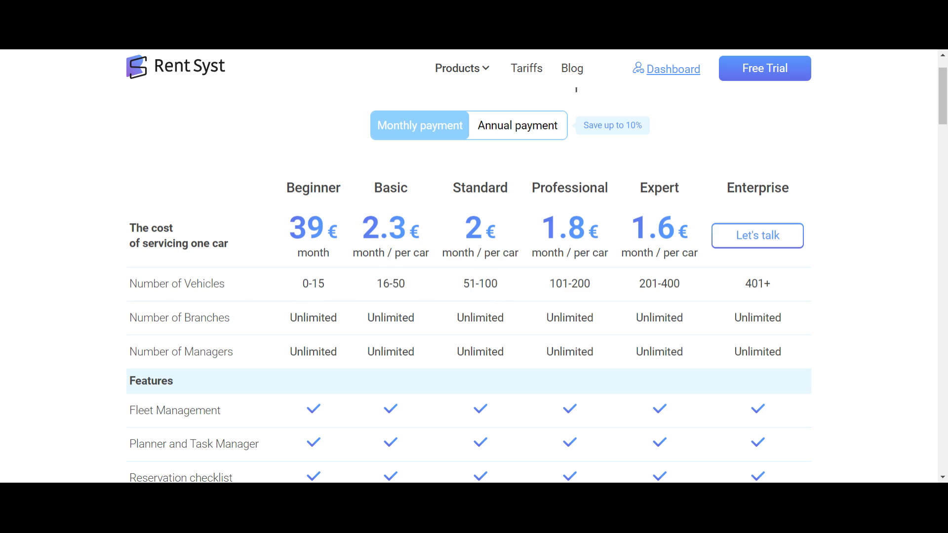
{"action": "double_click", "coordinate": [476, 228]}
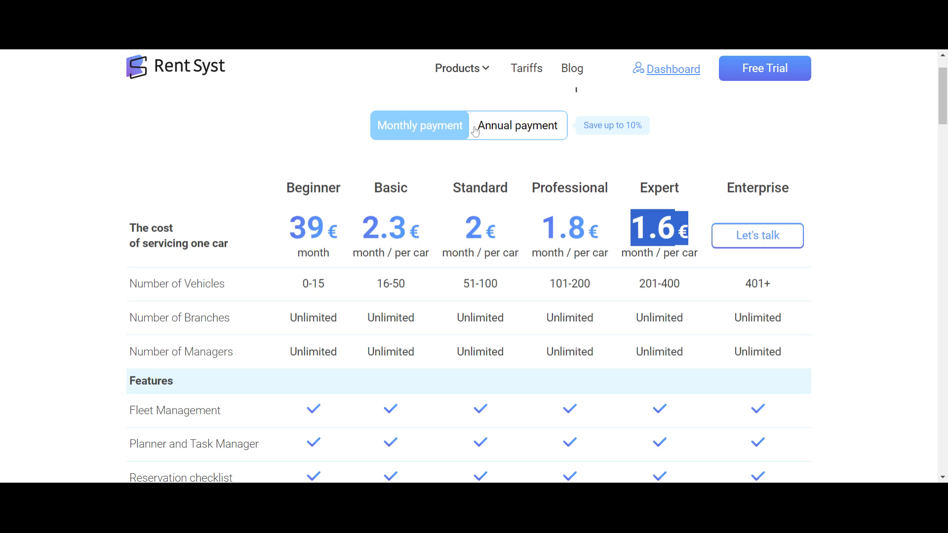
{"action": "mouse_move", "coordinate": [416, 154]}
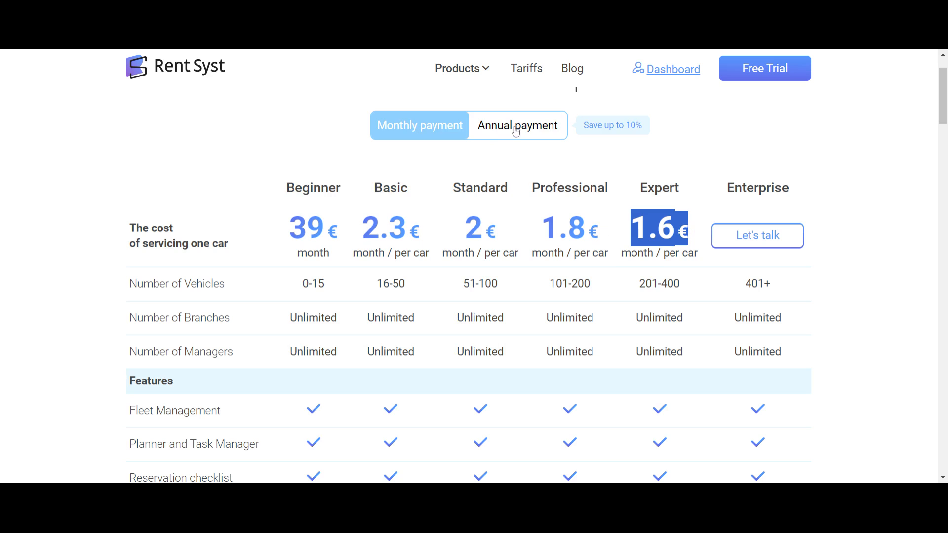
{"action": "left_click", "coordinate": [518, 125]}
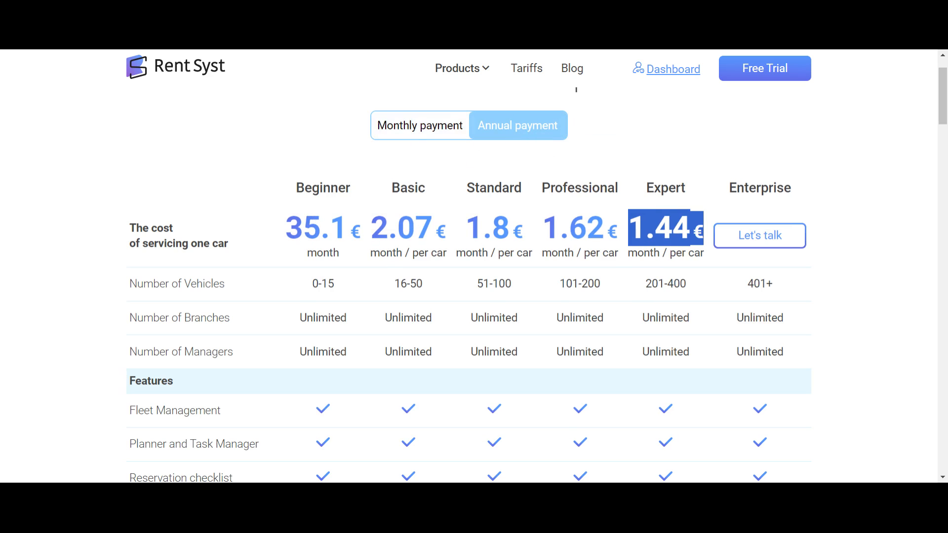
{"action": "left_click", "coordinate": [419, 125]}
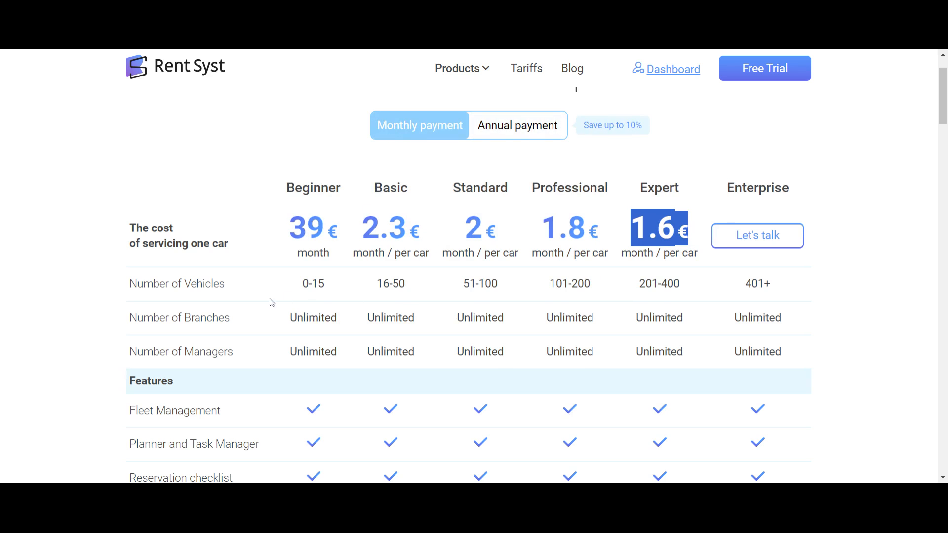
{"action": "mouse_move", "coordinate": [209, 329]}
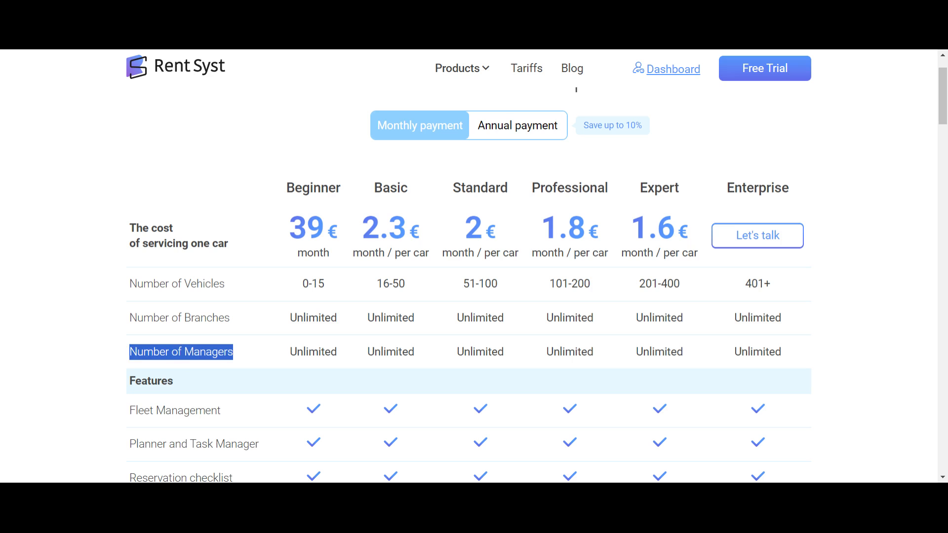
{"action": "mouse_move", "coordinate": [287, 356]}
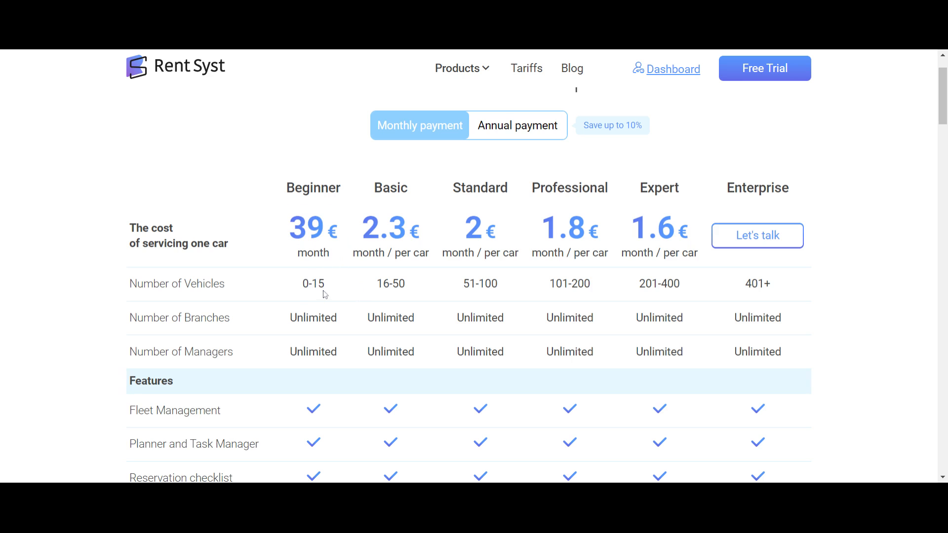
Glance at the Basic plan's 16-50 vehicle range and the Products menu, then return to the dashboard.
{"action": "double_click", "coordinate": [391, 284]}
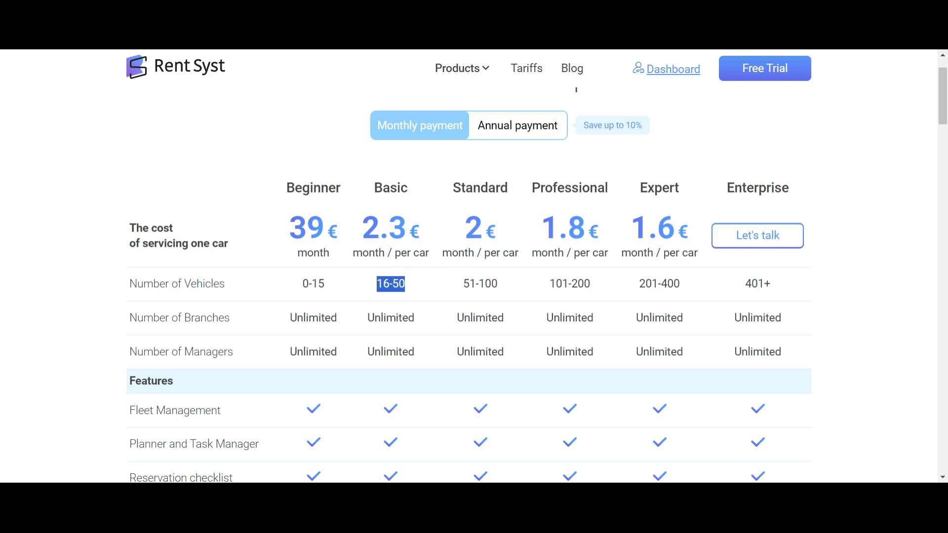
{"action": "left_click", "coordinate": [461, 68]}
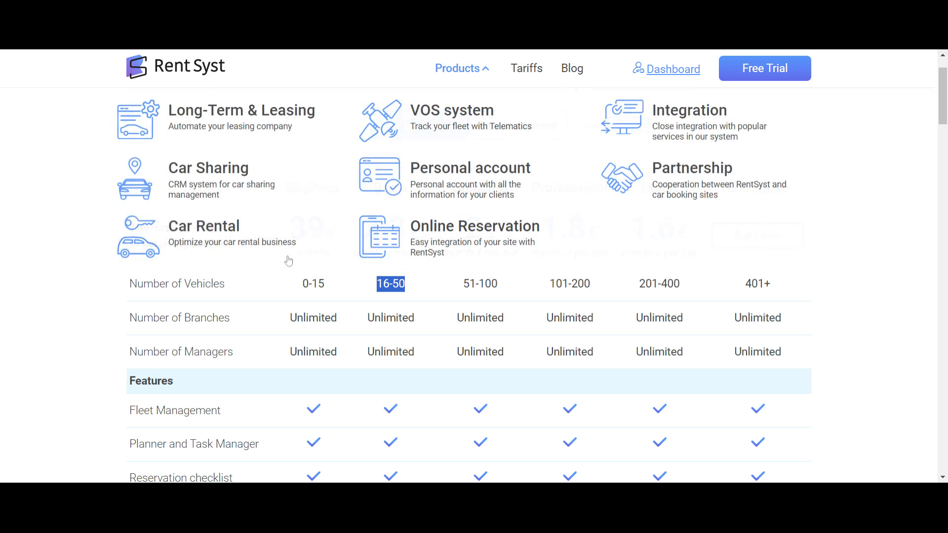
{"action": "left_click", "coordinate": [457, 68]}
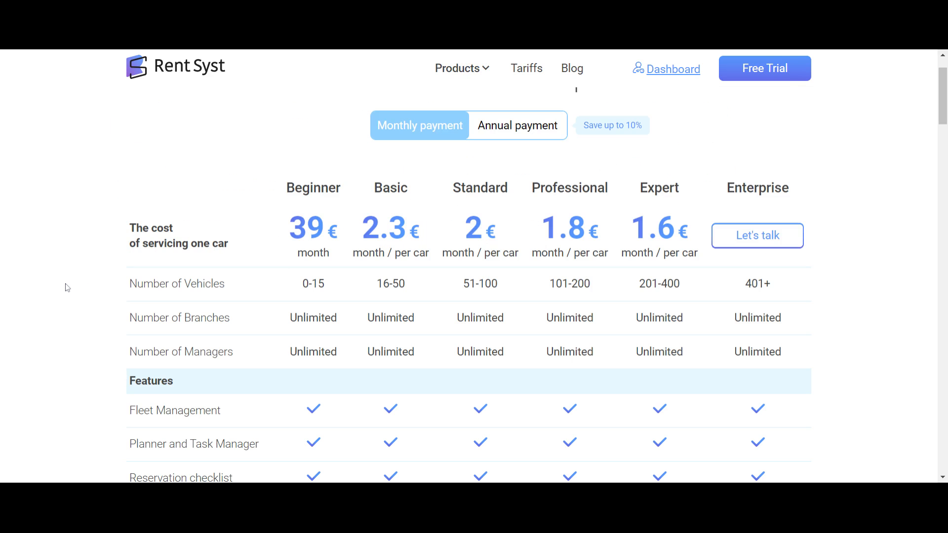
{"action": "left_click", "coordinate": [671, 68]}
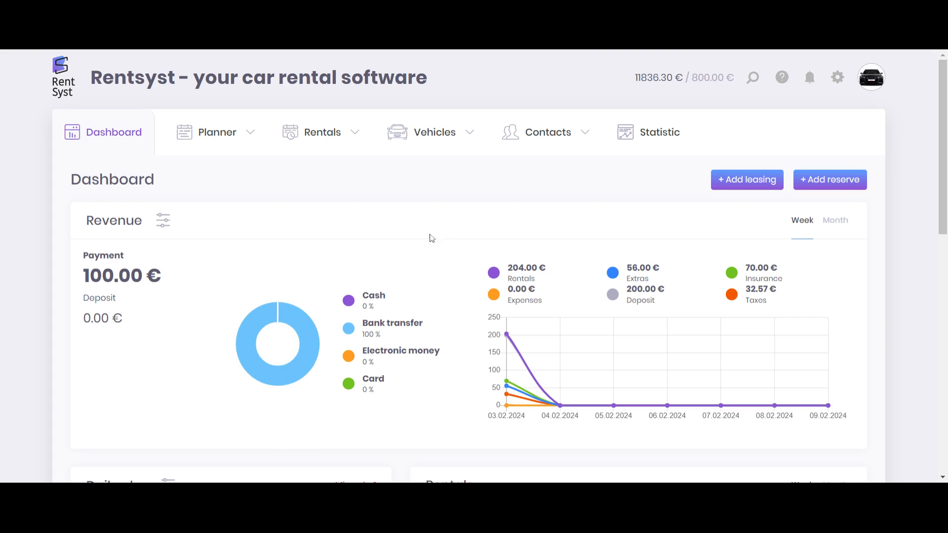
Go from the profile avatar menu to the Billing account settings showing the Beginner plan at 43 € monthly.
{"action": "left_click", "coordinate": [871, 76]}
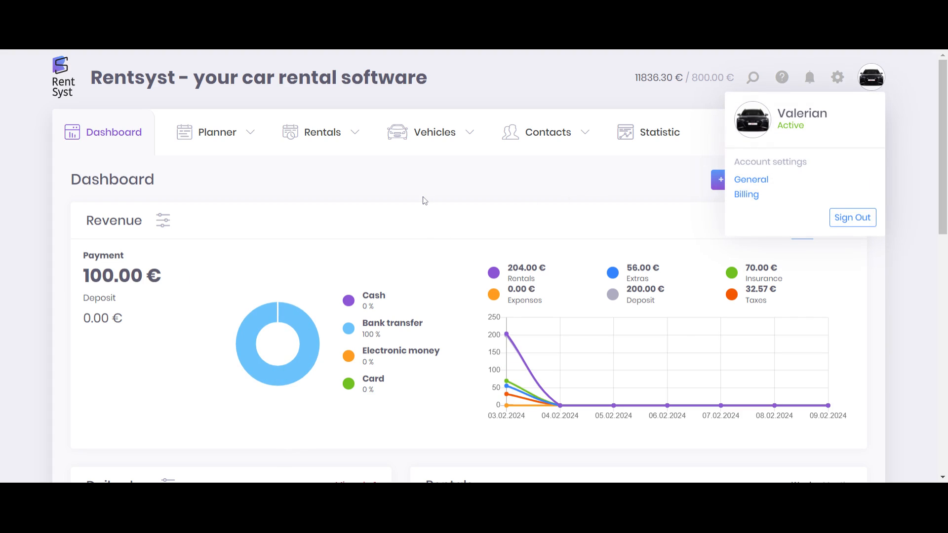
{"action": "mouse_move", "coordinate": [579, 183]}
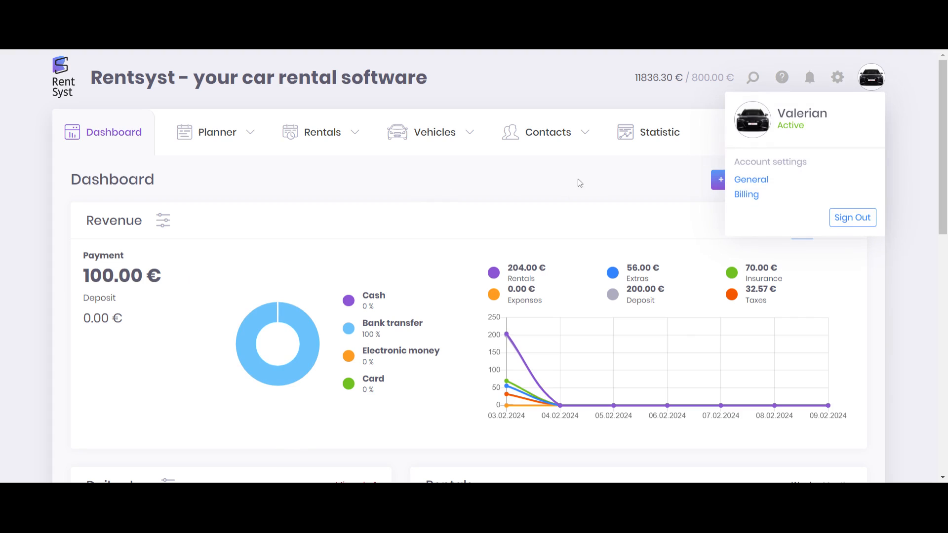
{"action": "mouse_move", "coordinate": [784, 195]}
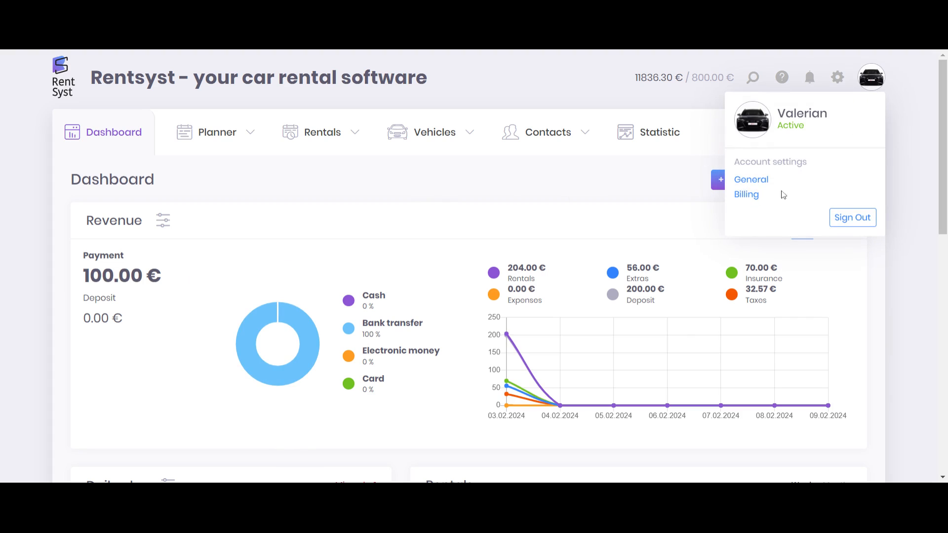
{"action": "left_click", "coordinate": [747, 194]}
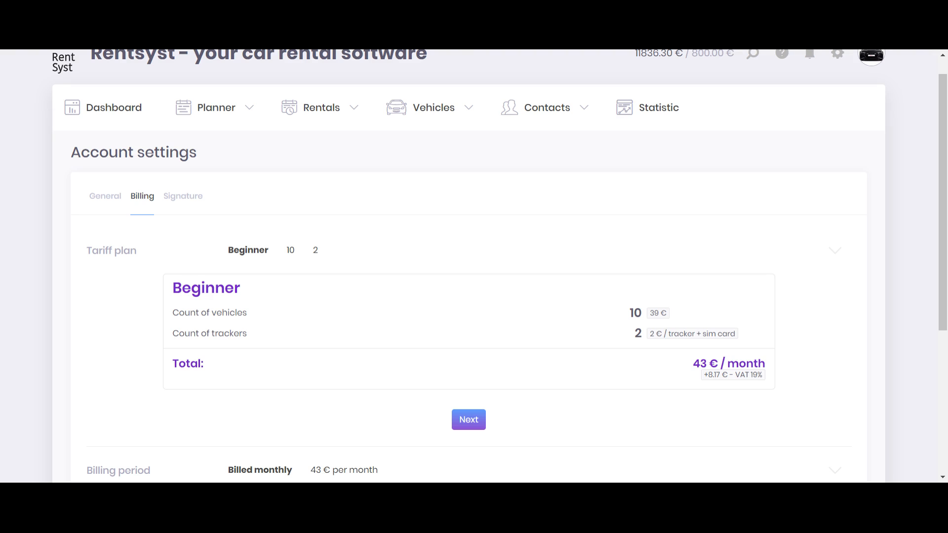
{"action": "mouse_move", "coordinate": [544, 319]}
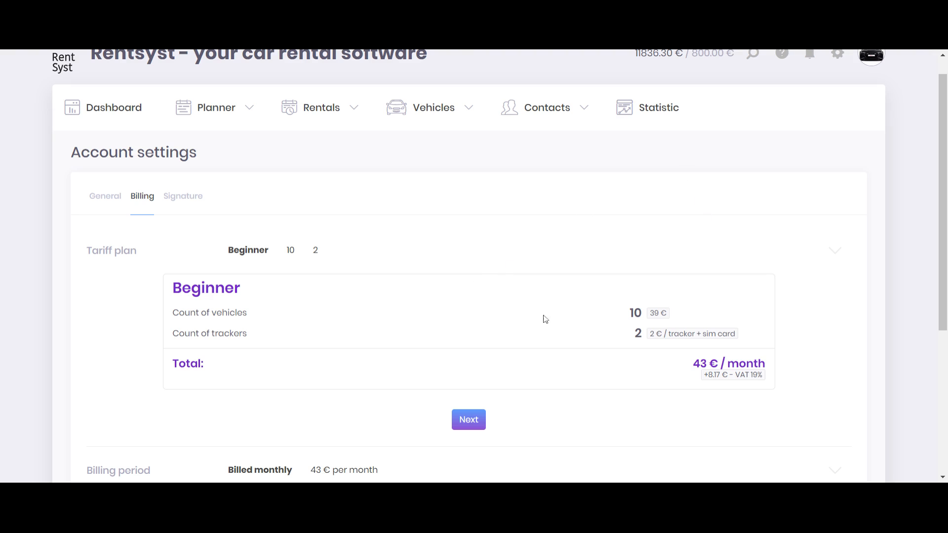
Check the 39 € vehicle price, try the yearly option at 464.4 € with 10% off, and save billing as monthly 43 €.
{"action": "double_click", "coordinate": [635, 313]}
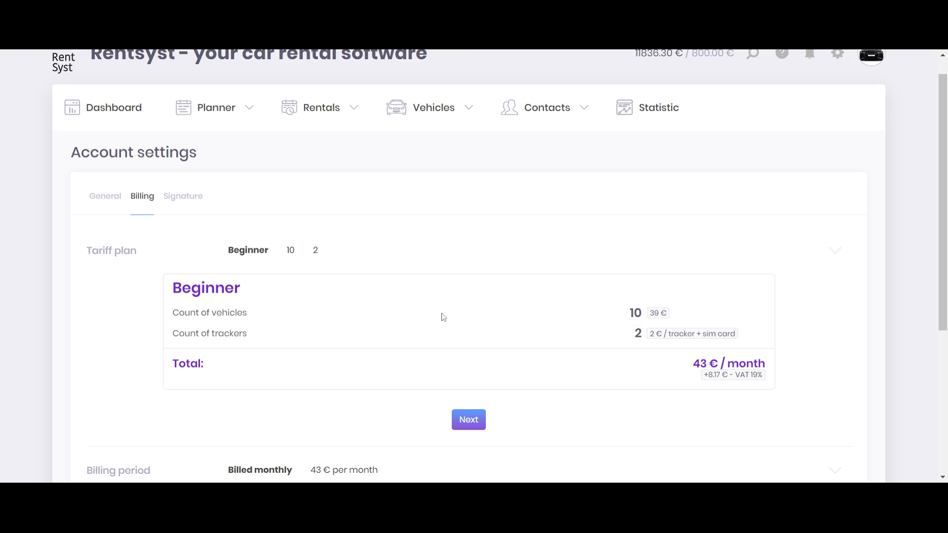
{"action": "mouse_move", "coordinate": [441, 319]}
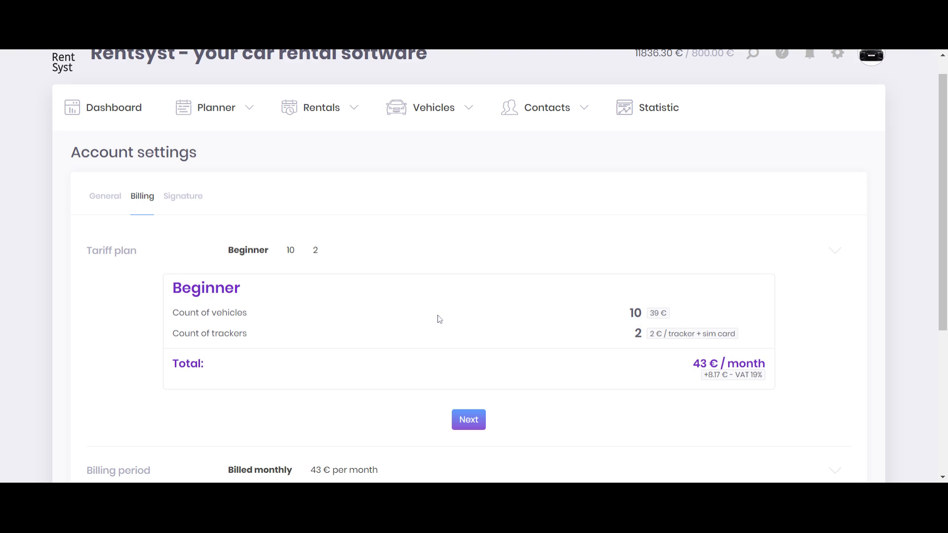
{"action": "mouse_move", "coordinate": [604, 308]}
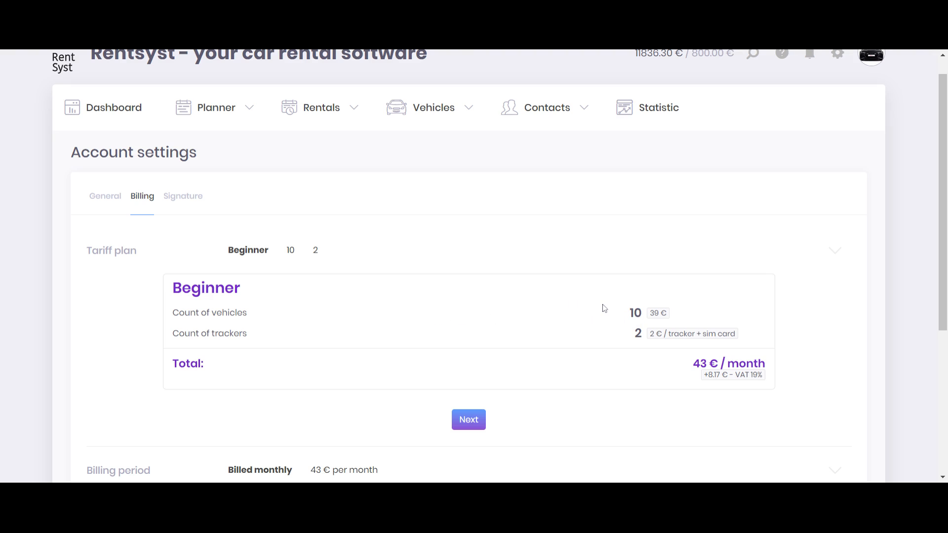
{"action": "mouse_move", "coordinate": [520, 323]}
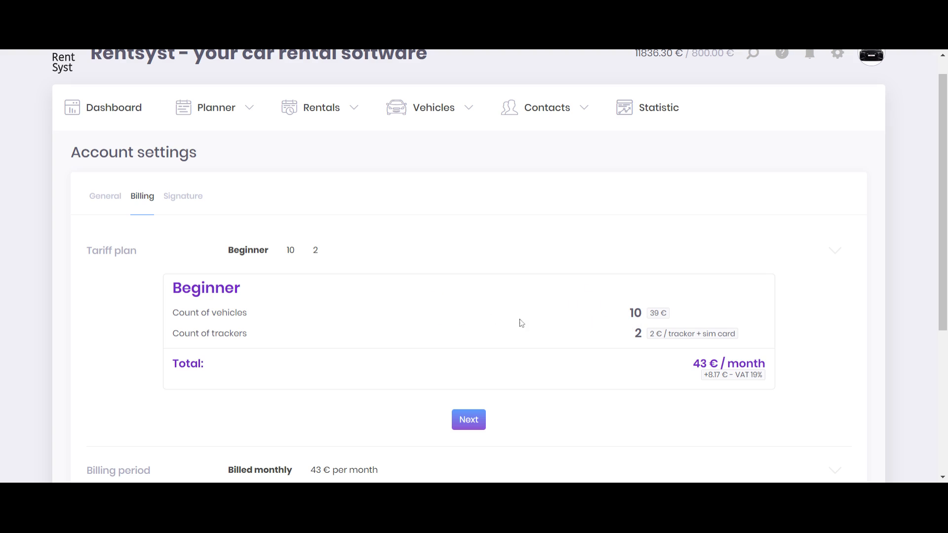
{"action": "mouse_move", "coordinate": [615, 313]}
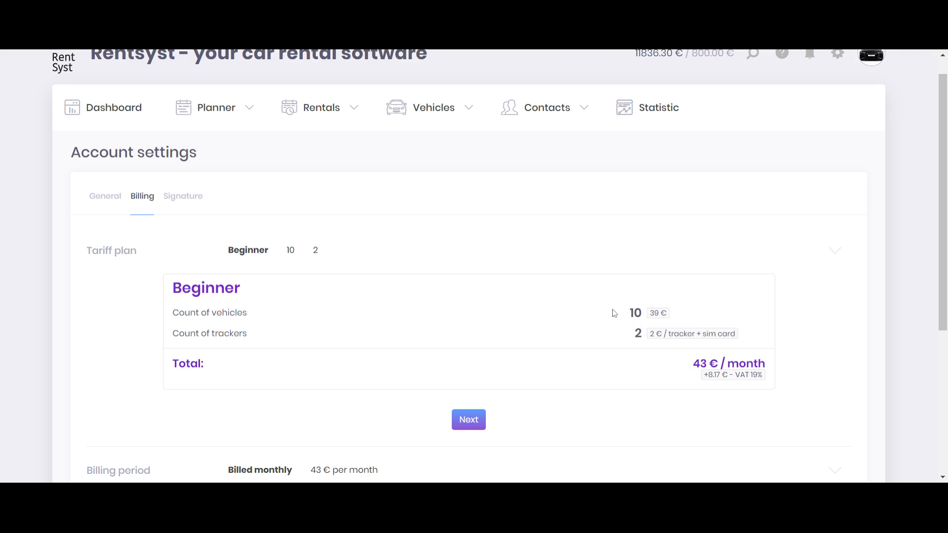
{"action": "double_click", "coordinate": [658, 313]}
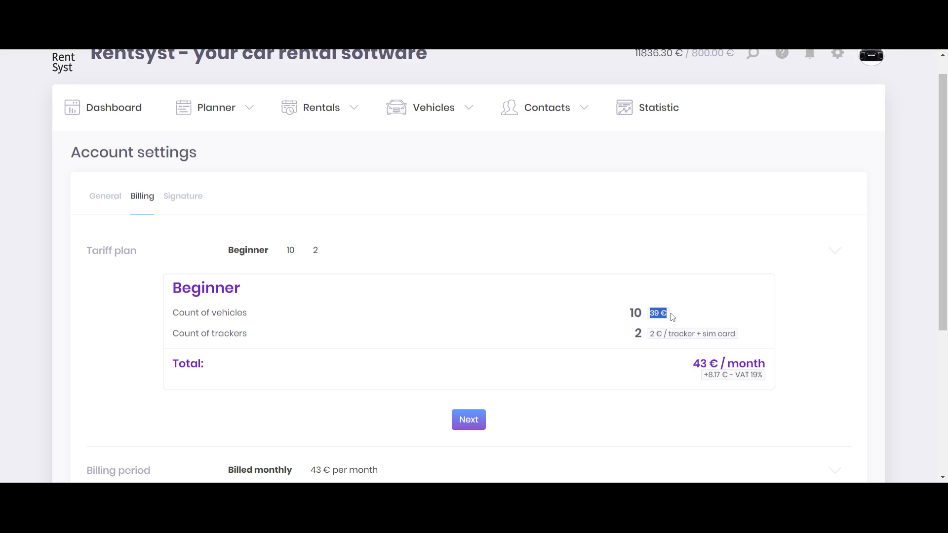
{"action": "scroll", "scroll_direction": "down", "scroll_amount": 3}
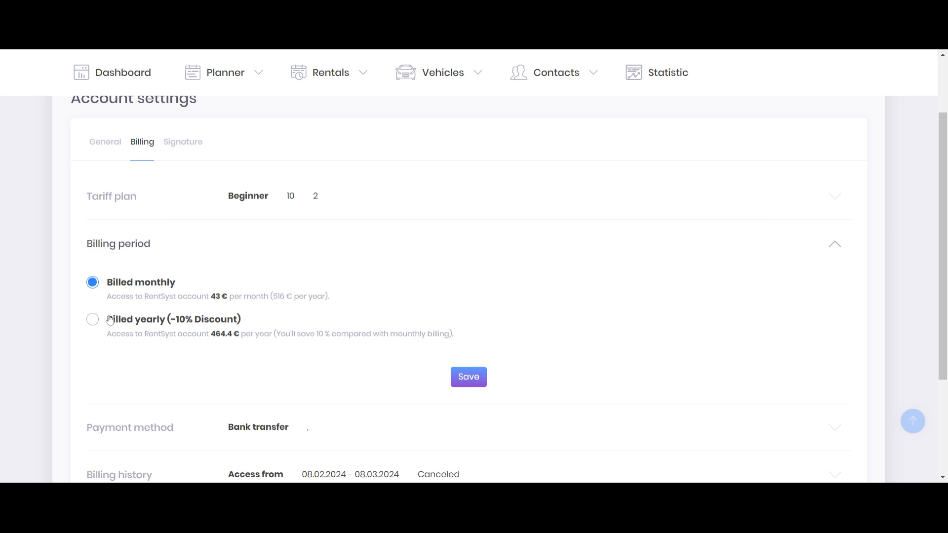
{"action": "left_click", "coordinate": [92, 319]}
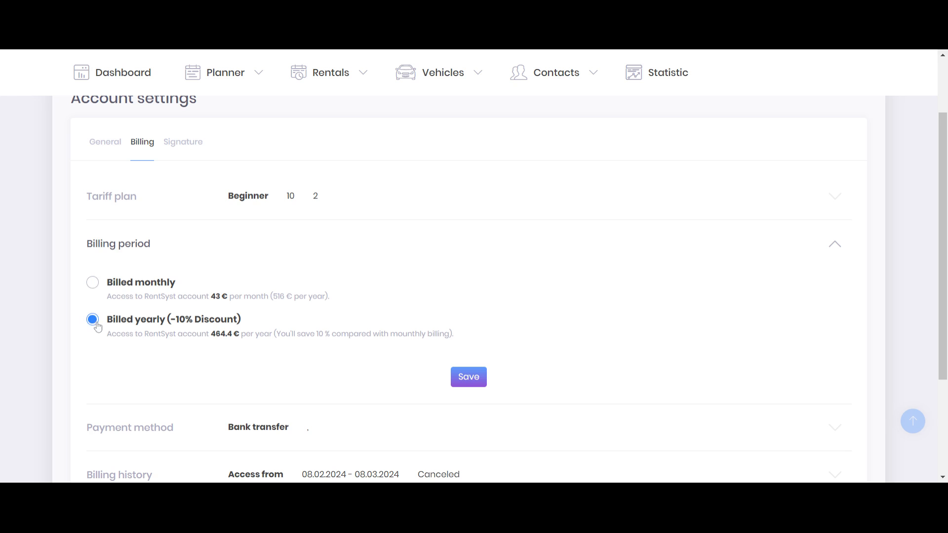
{"action": "left_click", "coordinate": [468, 376]}
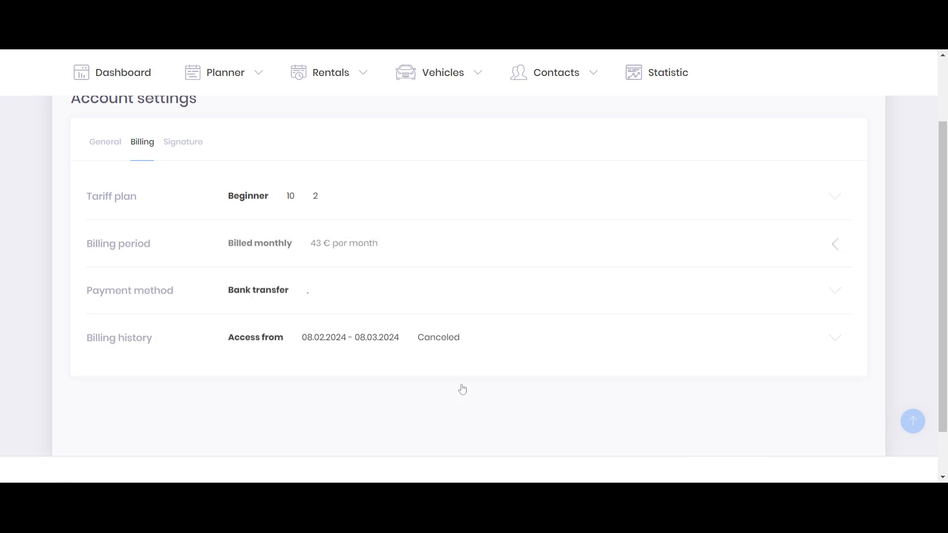
Confirm tax number 123456789, Cyprus, Larnaca address and Bank transfer in Payment method, then save.
{"action": "left_click", "coordinate": [835, 290]}
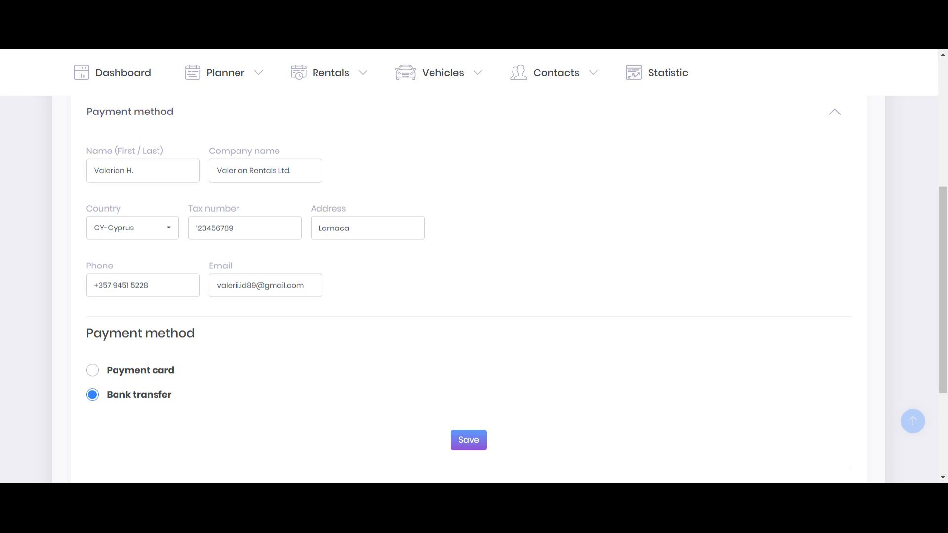
{"action": "mouse_move", "coordinate": [217, 396]}
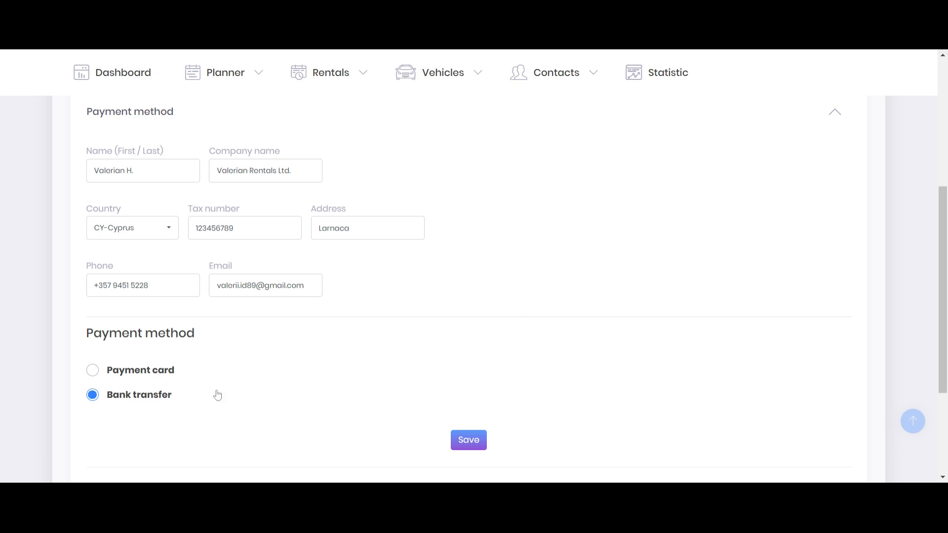
{"action": "mouse_move", "coordinate": [163, 320]}
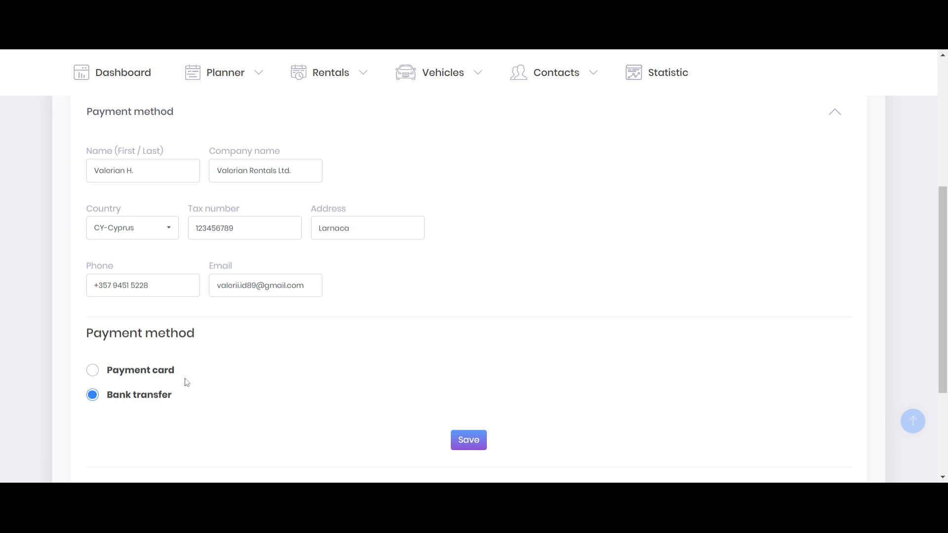
{"action": "mouse_move", "coordinate": [87, 180]}
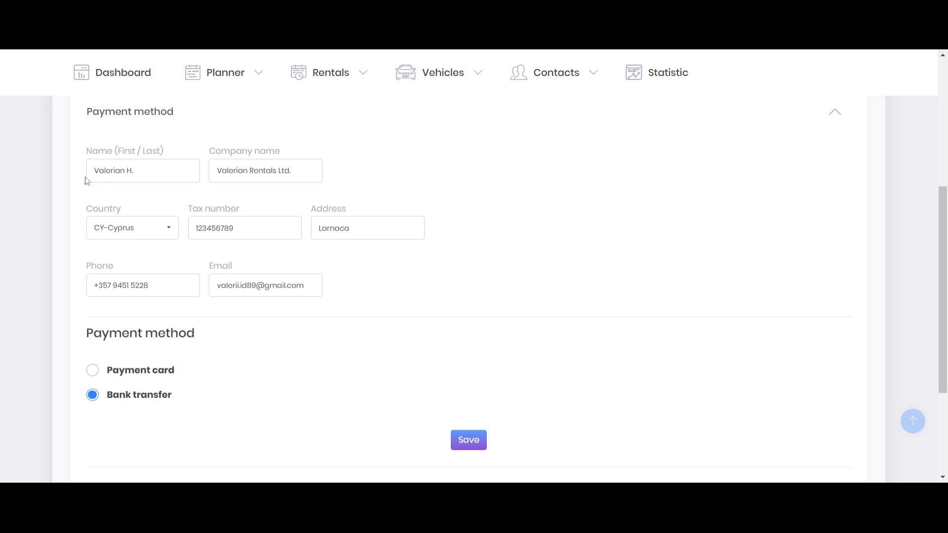
{"action": "mouse_move", "coordinate": [221, 196]}
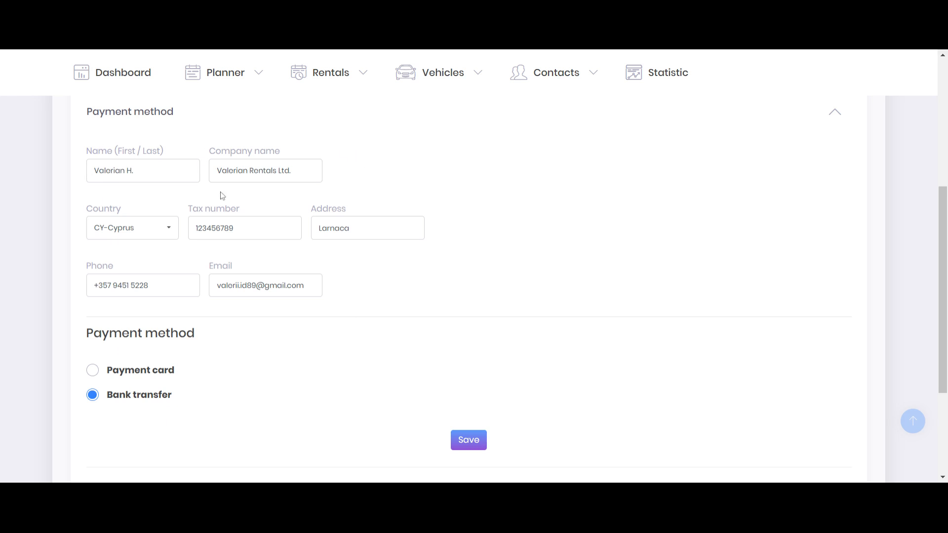
{"action": "double_click", "coordinate": [214, 208]}
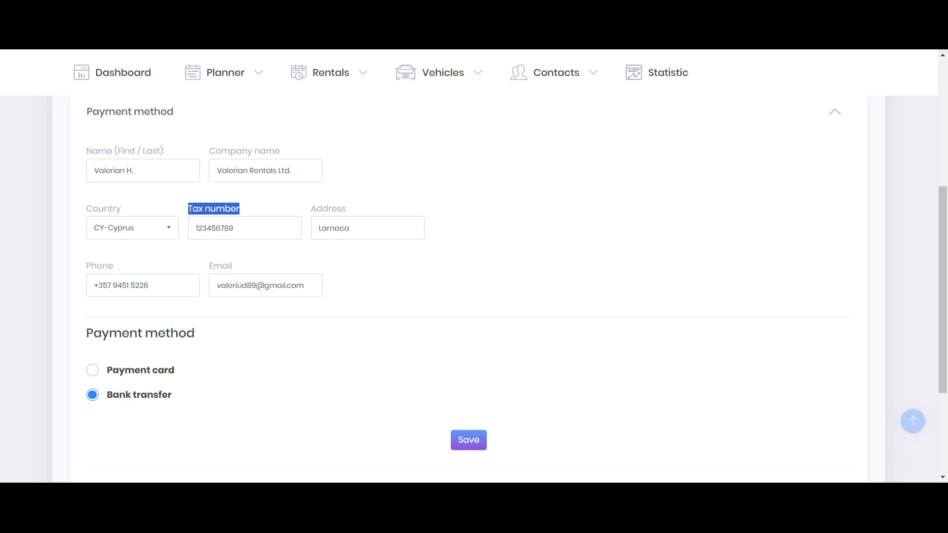
{"action": "left_click", "coordinate": [244, 228]}
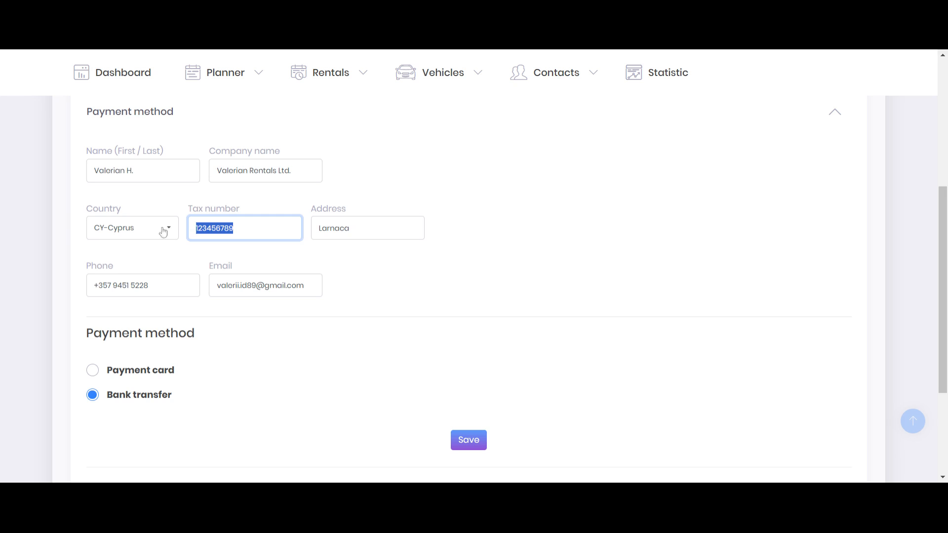
{"action": "left_click", "coordinate": [244, 228]}
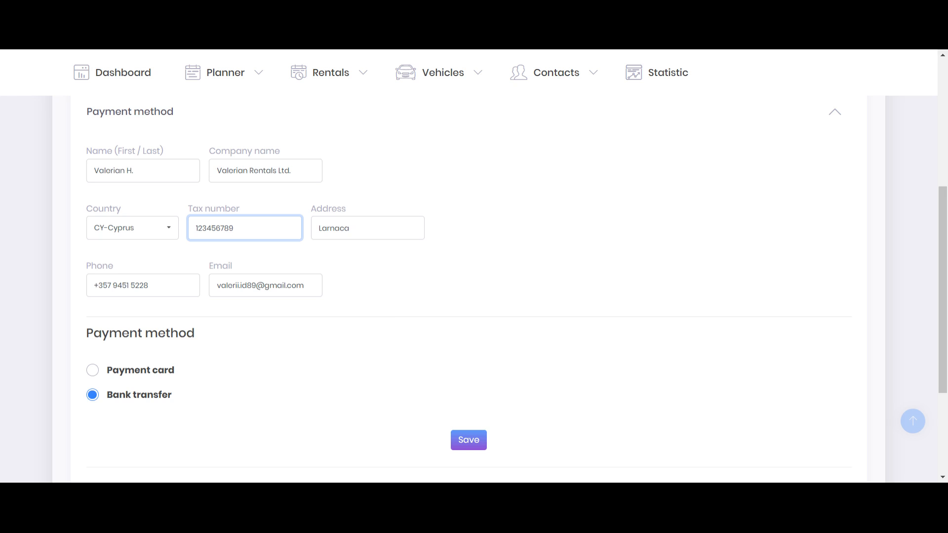
{"action": "mouse_move", "coordinate": [163, 241]}
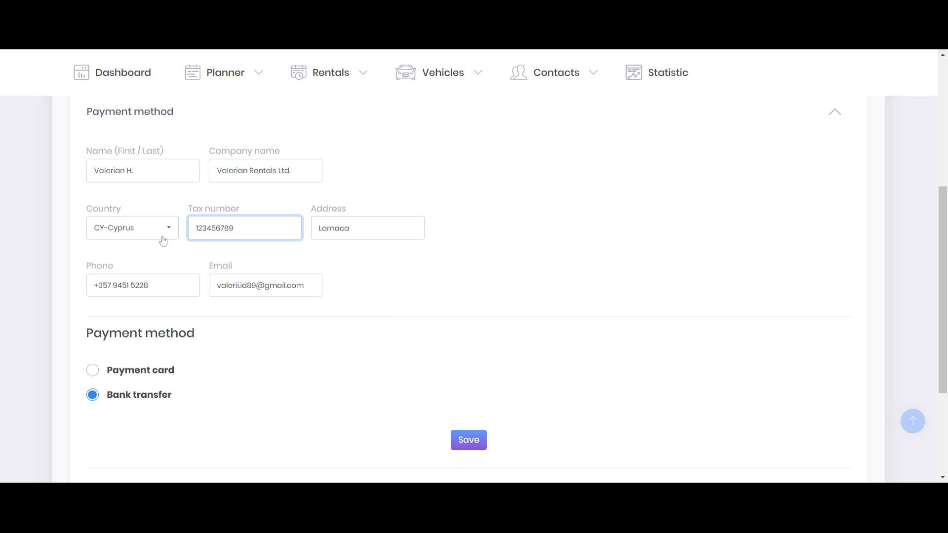
{"action": "left_click", "coordinate": [468, 440]}
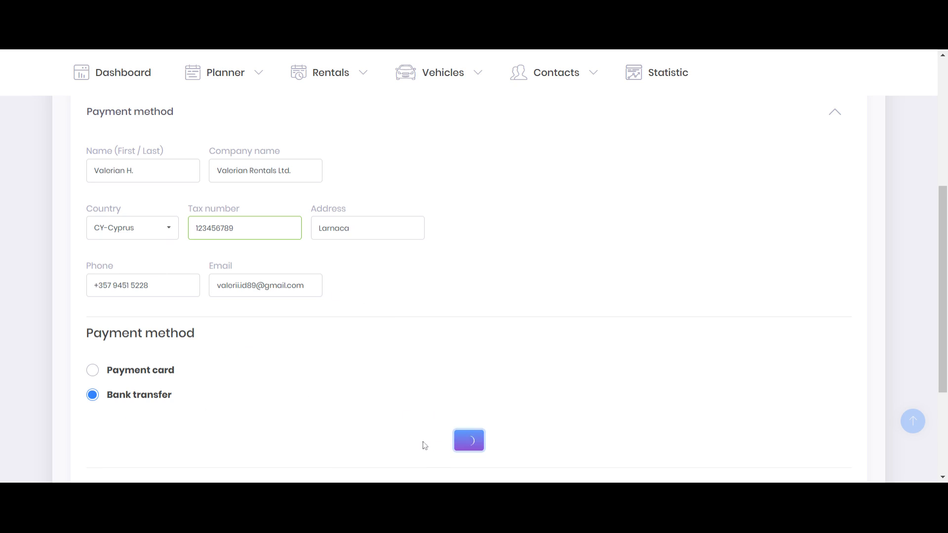
Generate a new unpaid invoice 13255 for 51.17 at the top of the billing history.
{"action": "scroll", "scroll_direction": "down", "scroll_amount": 3}
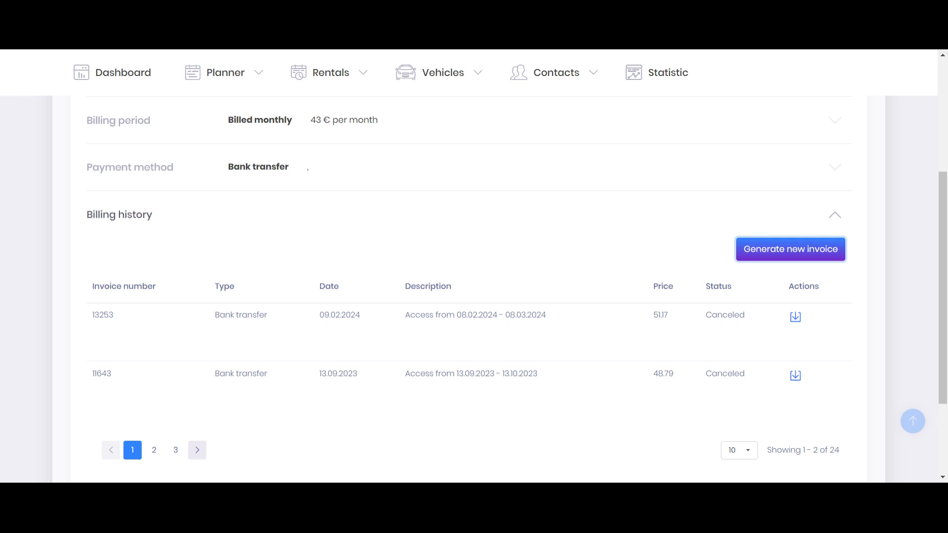
{"action": "left_click", "coordinate": [789, 249]}
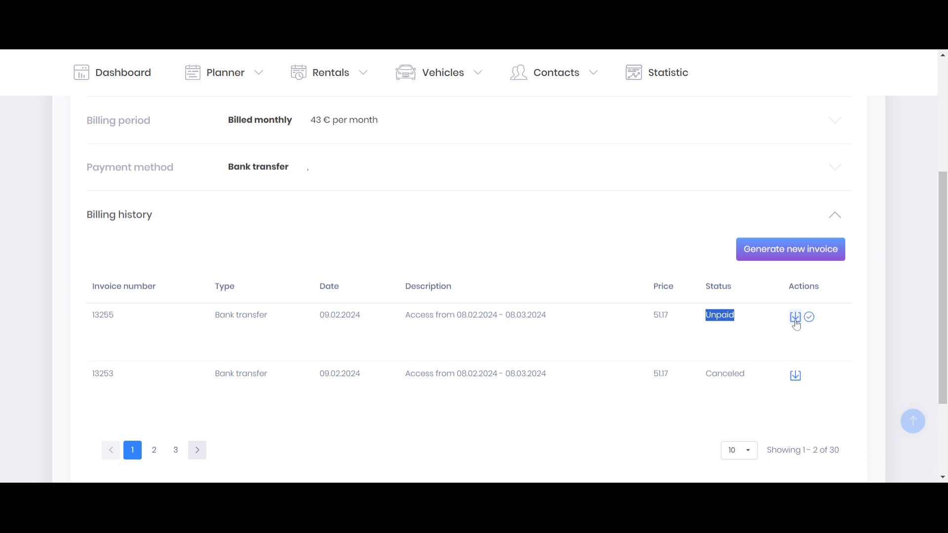
{"action": "mouse_move", "coordinate": [797, 325]}
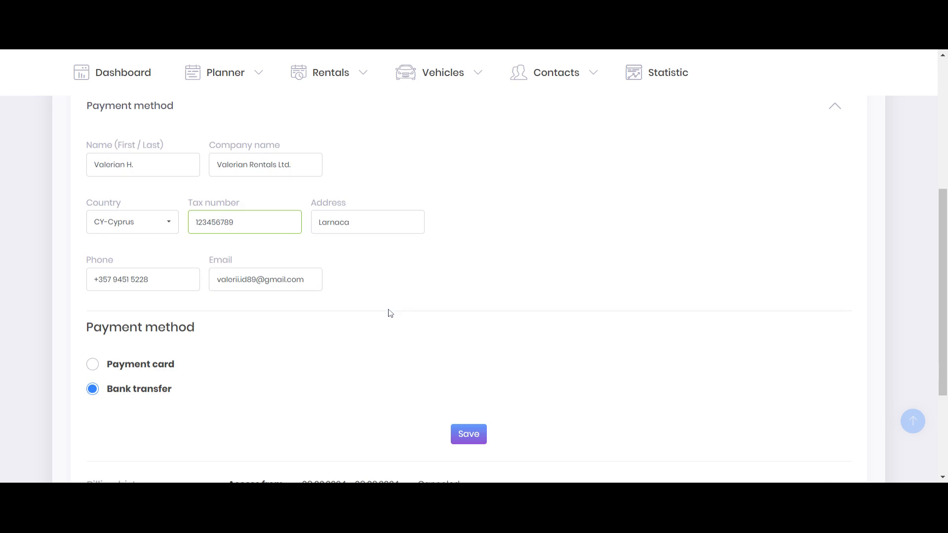
Select Payment card to preview the empty card number, expiry and CVC fields without saving.
{"action": "left_click", "coordinate": [93, 365]}
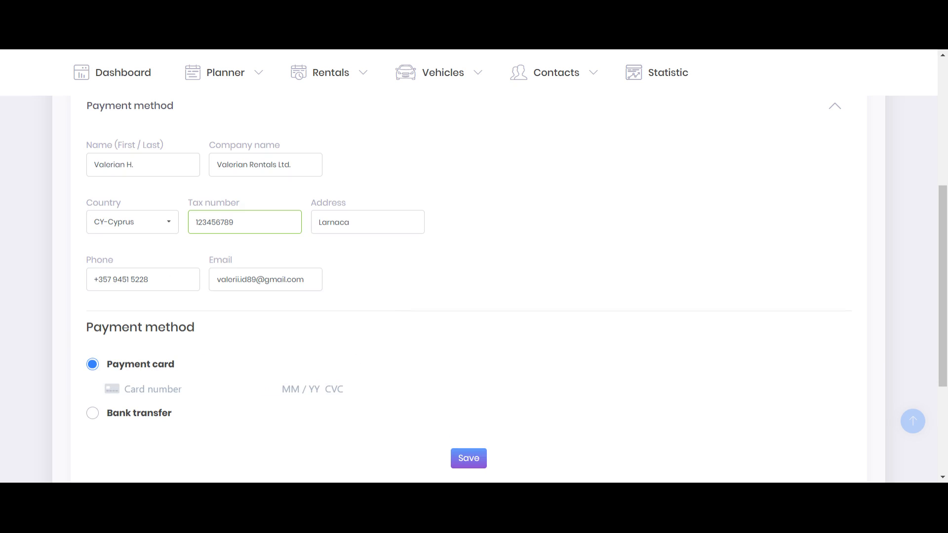
{"action": "scroll", "scroll_direction": "down", "scroll_amount": 3}
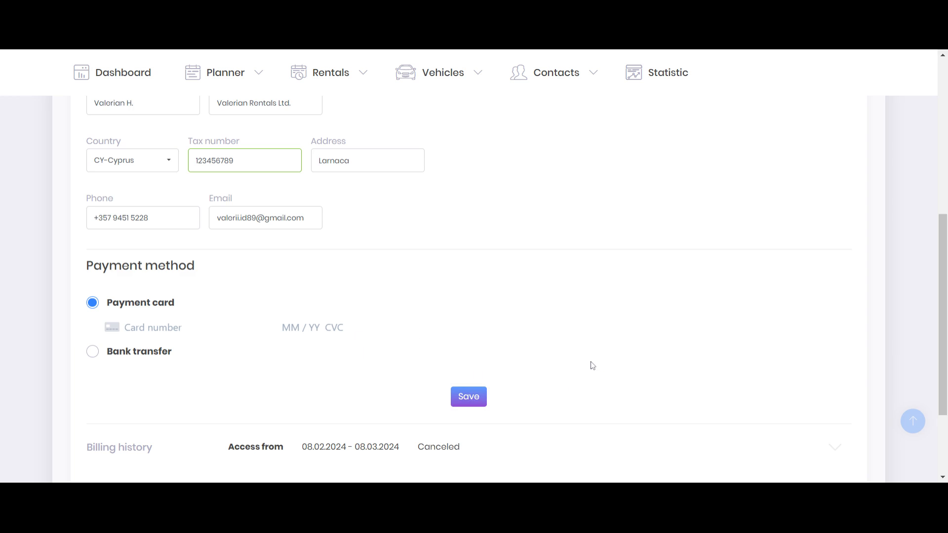
{"action": "mouse_move", "coordinate": [589, 361]}
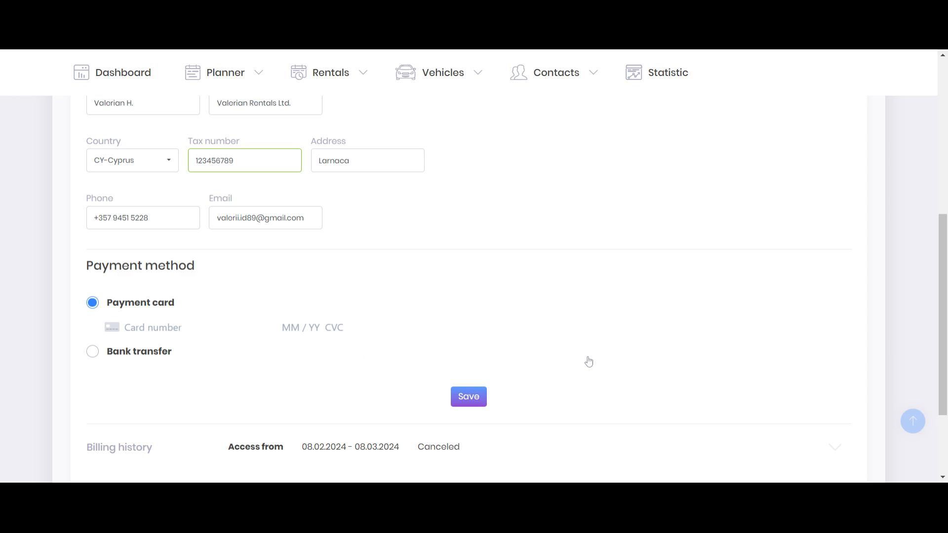
{"action": "mouse_move", "coordinate": [116, 325]}
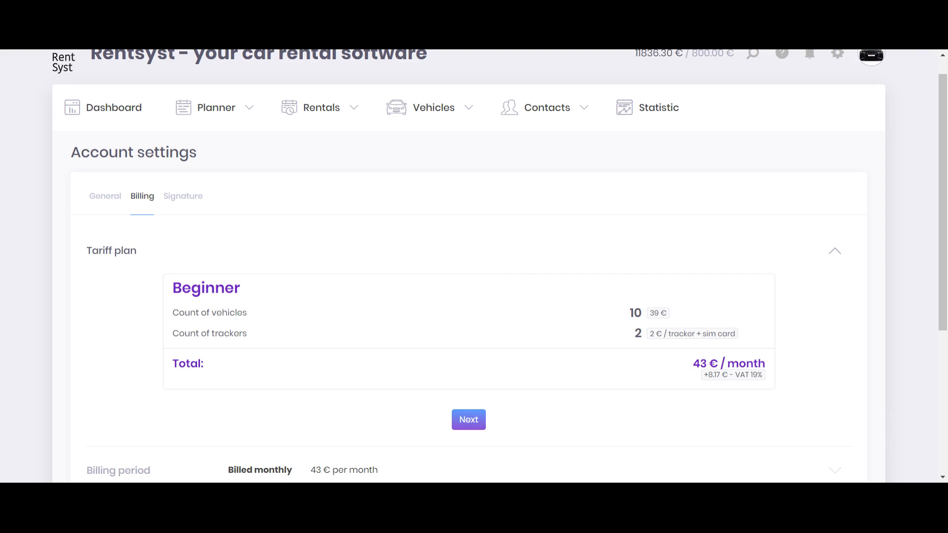
Collapse the Tariff plan section so billing history with unpaid invoice 13255 is in view.
{"action": "left_click", "coordinate": [835, 250]}
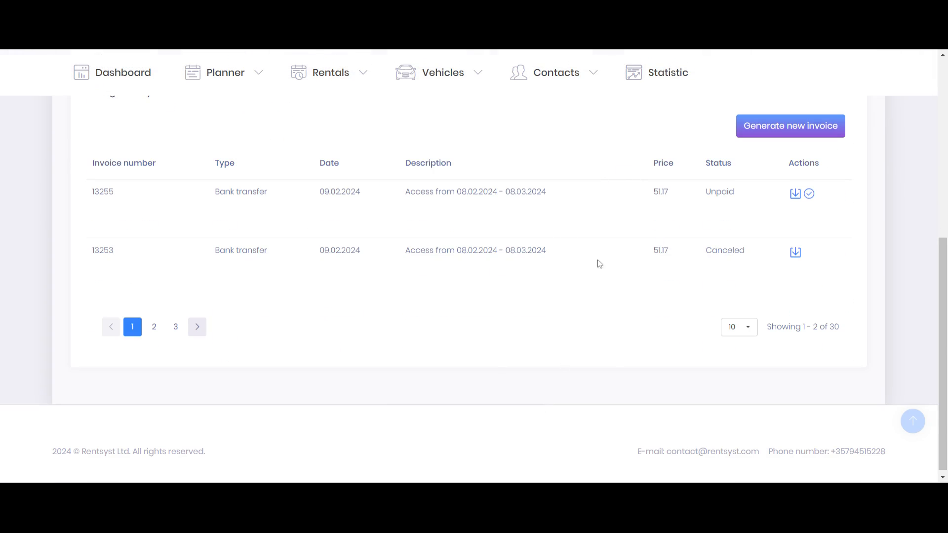
{"action": "mouse_move", "coordinate": [228, 187]}
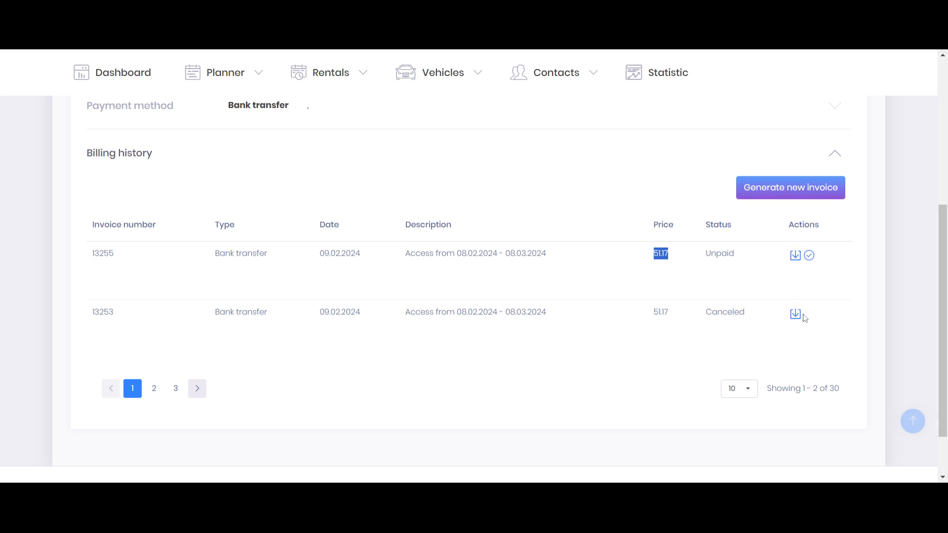
{"action": "mouse_move", "coordinate": [797, 315]}
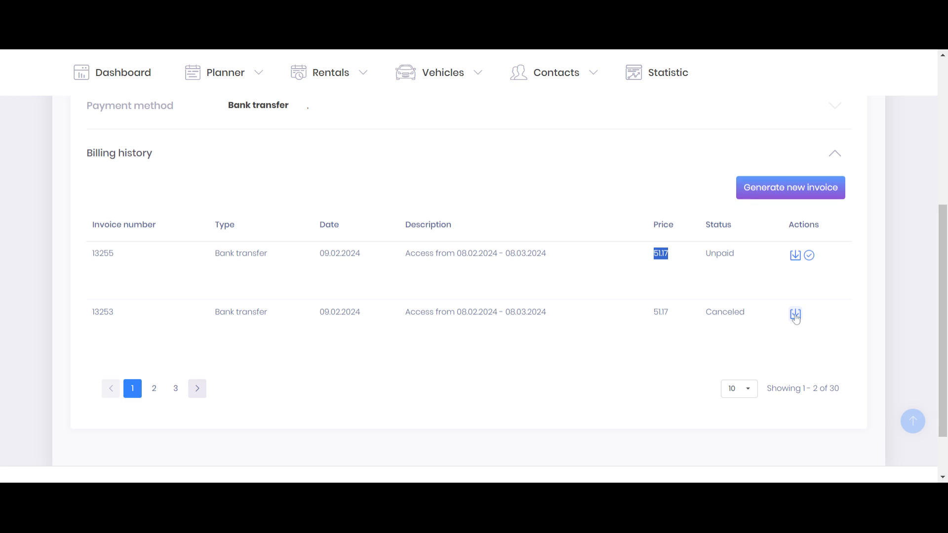
{"action": "mouse_move", "coordinate": [433, 366]}
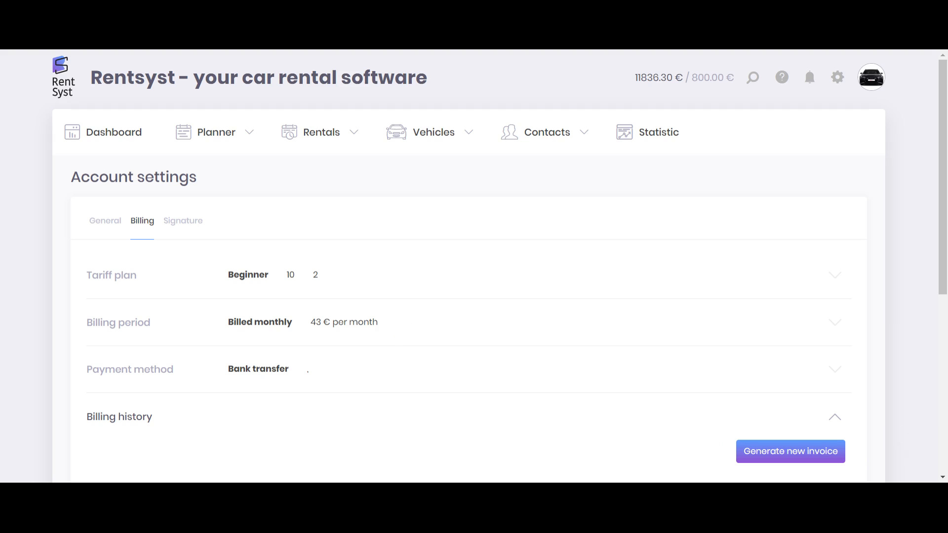
{"action": "mouse_move", "coordinate": [347, 200]}
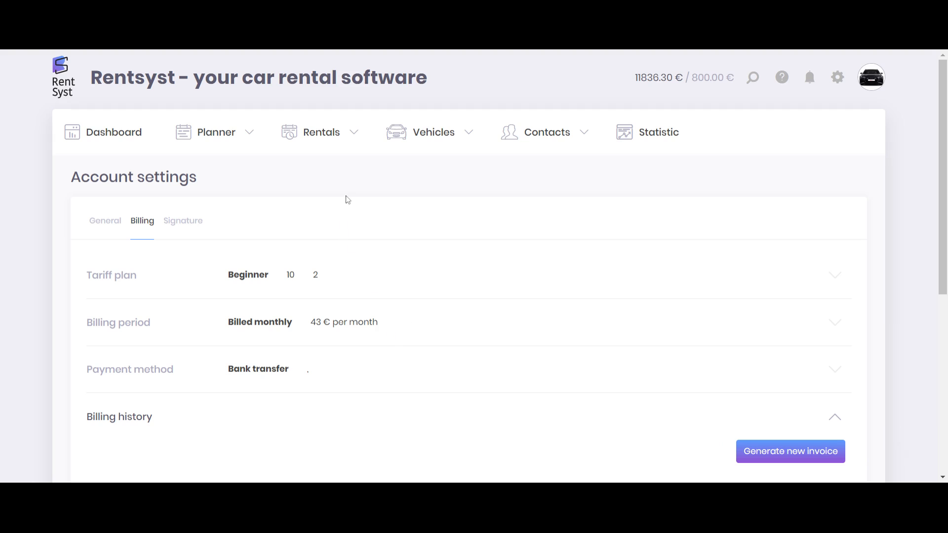